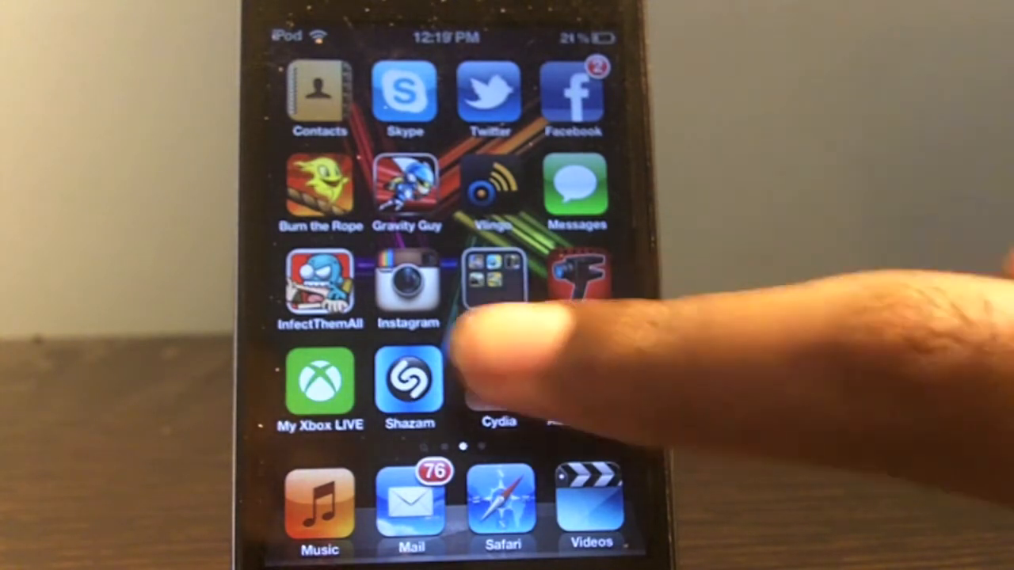
# Launch Cydia from the home screen and reach the Corona 5.0.1 Untether package page
pyautogui.click(497, 282)
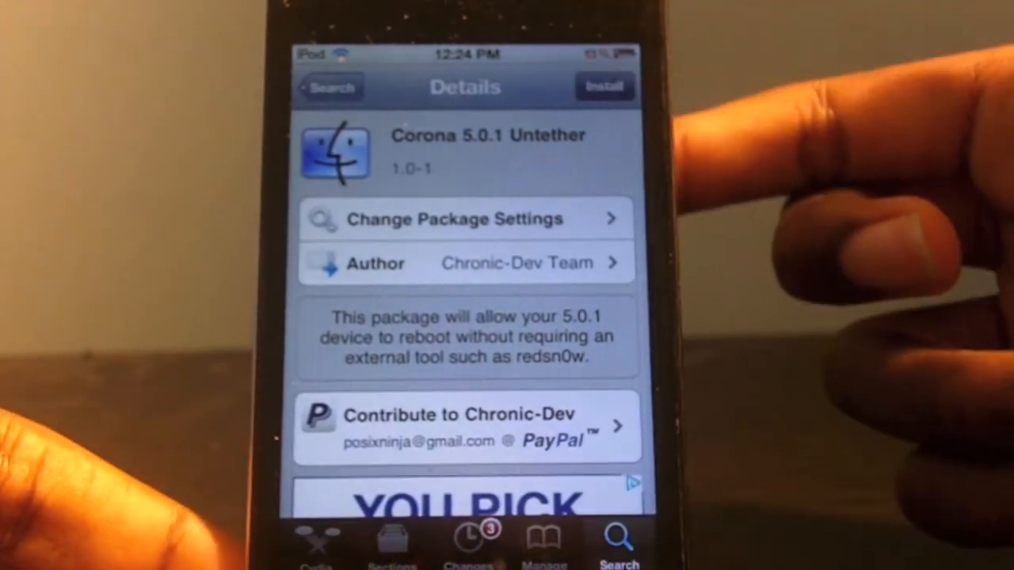
# Install Corona 5.0.1 Untether, confirm it, and return to its details page
pyautogui.click(605, 86)
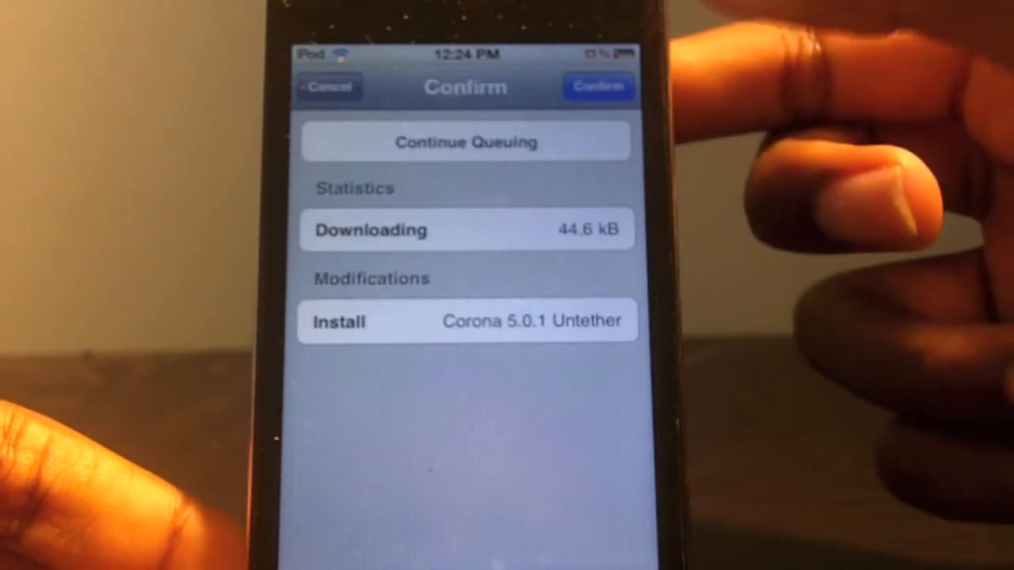
pyautogui.click(599, 86)
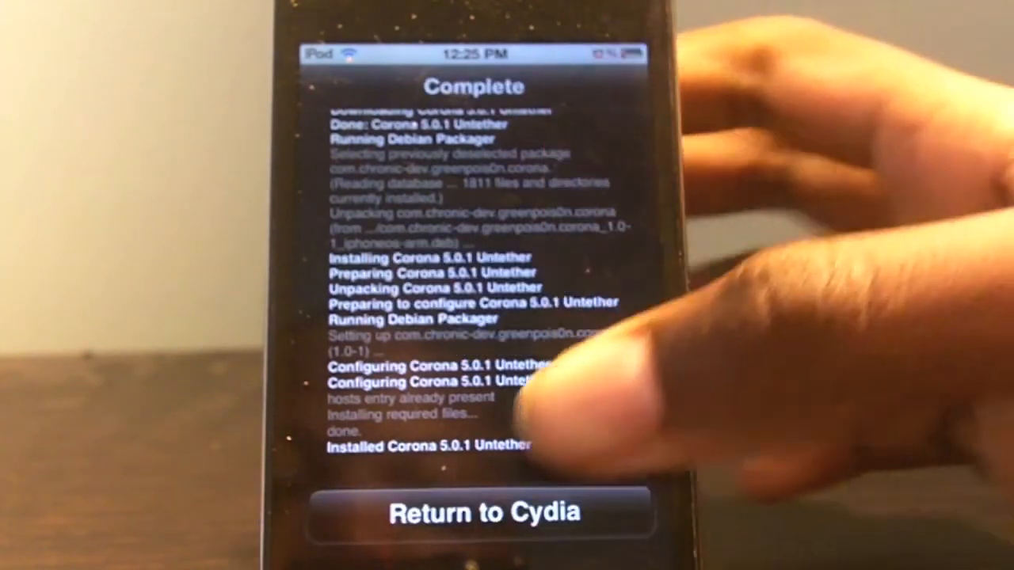
pyautogui.click(484, 511)
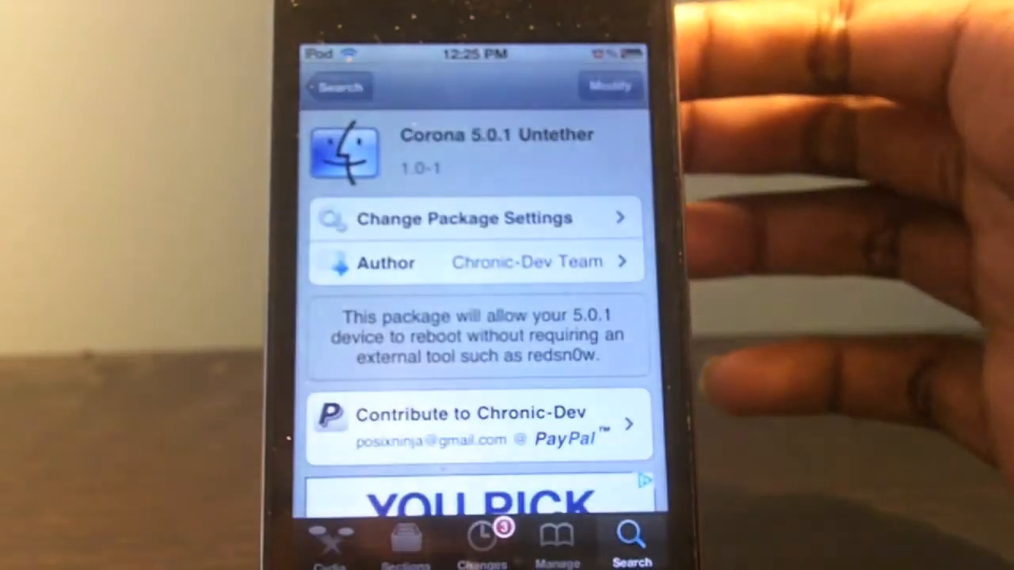